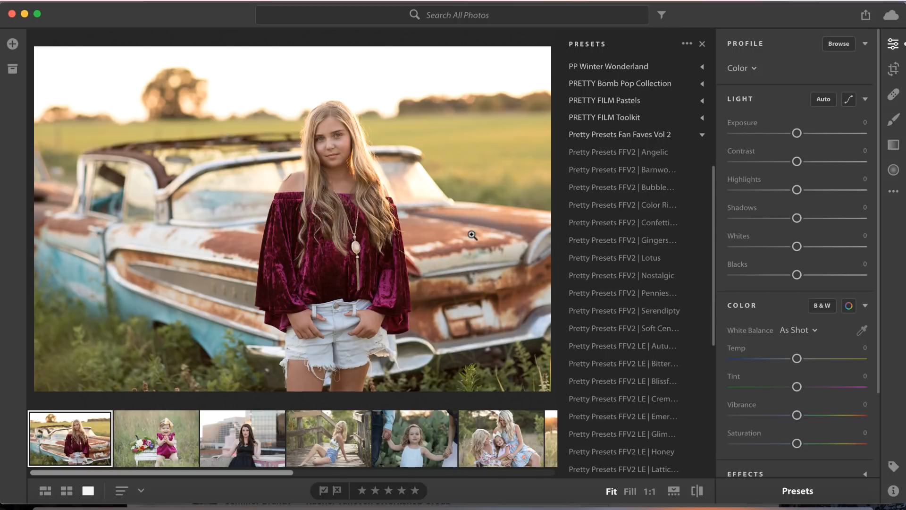
Audition Pennies from Heaven BW and Creme Brulee, then settle on the Mythical preset for the car portrait
left_click(621, 265)
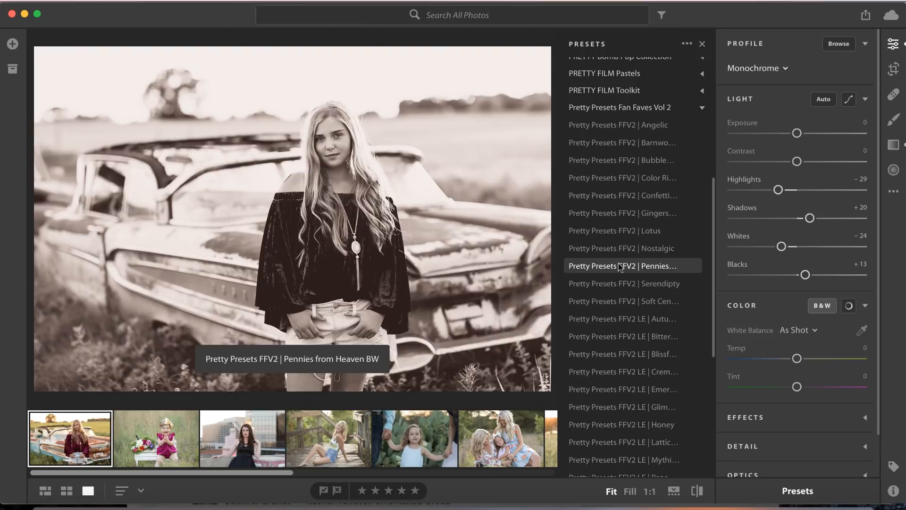
left_click(618, 102)
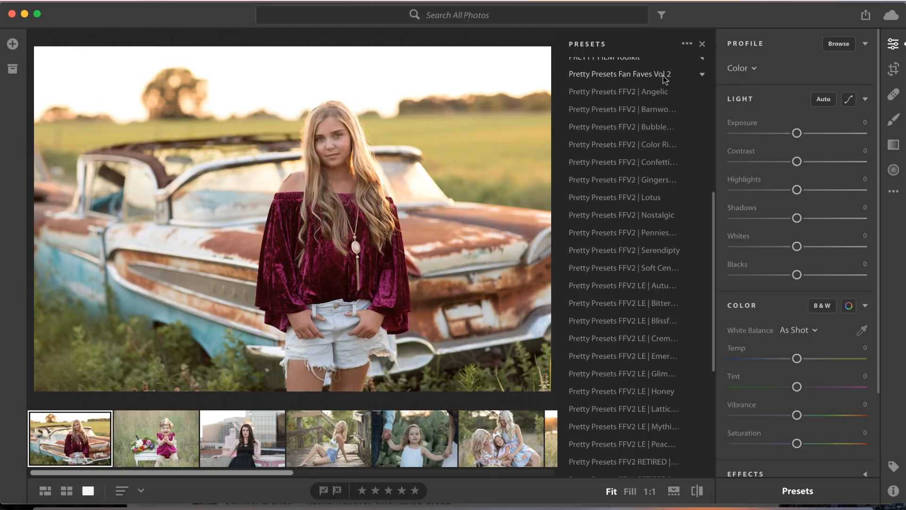
left_click(632, 329)
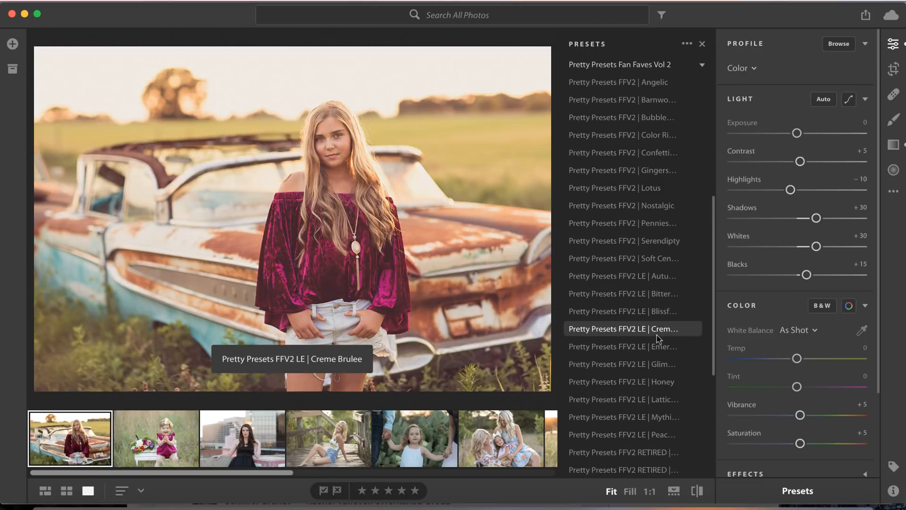
left_click(632, 417)
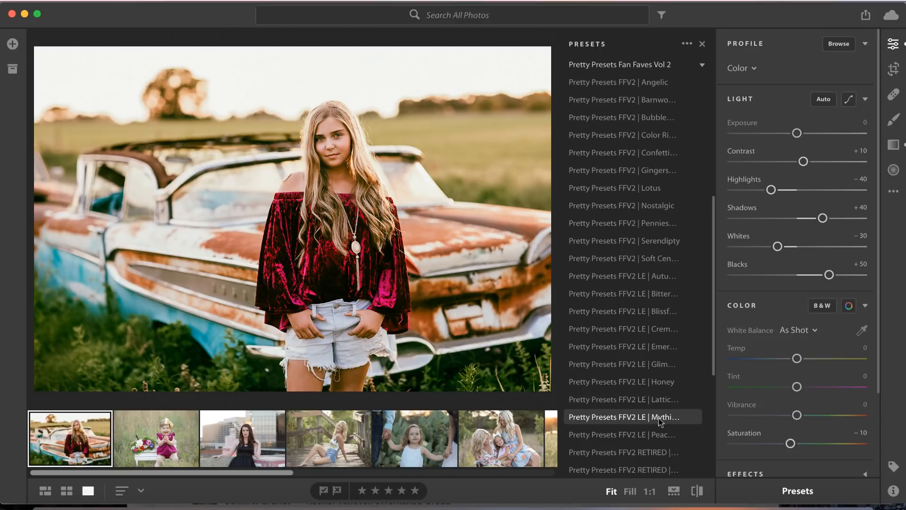
mouse_move(646, 425)
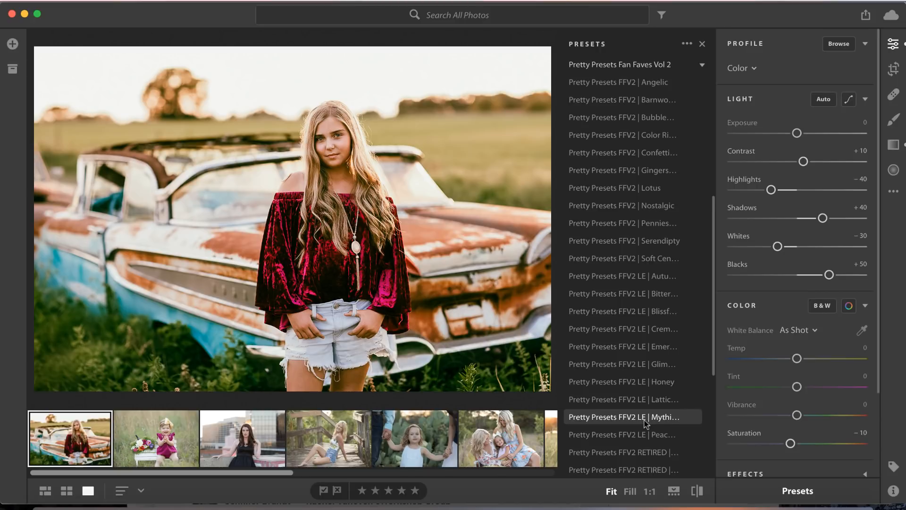
left_click(631, 416)
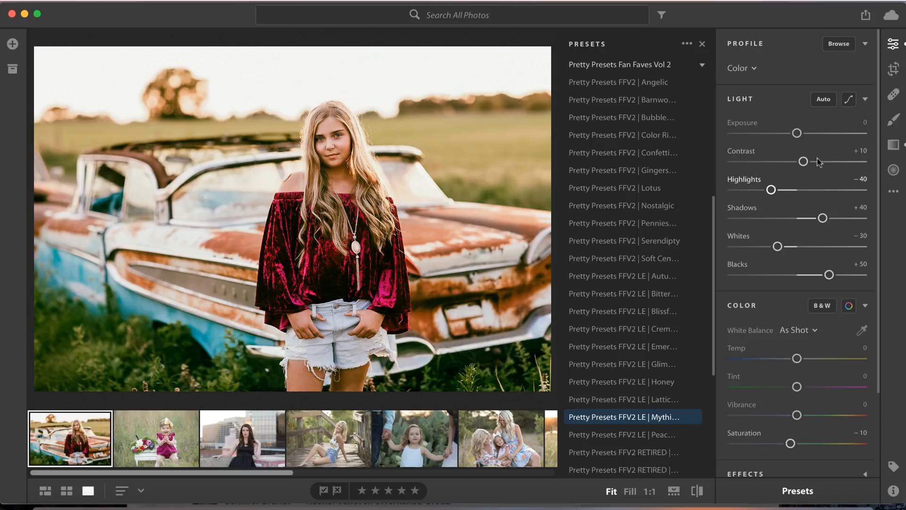
Brighten Exposure to +0.14 and compare the Mythical edit against the original
left_click_drag(797, 133, 799, 133)
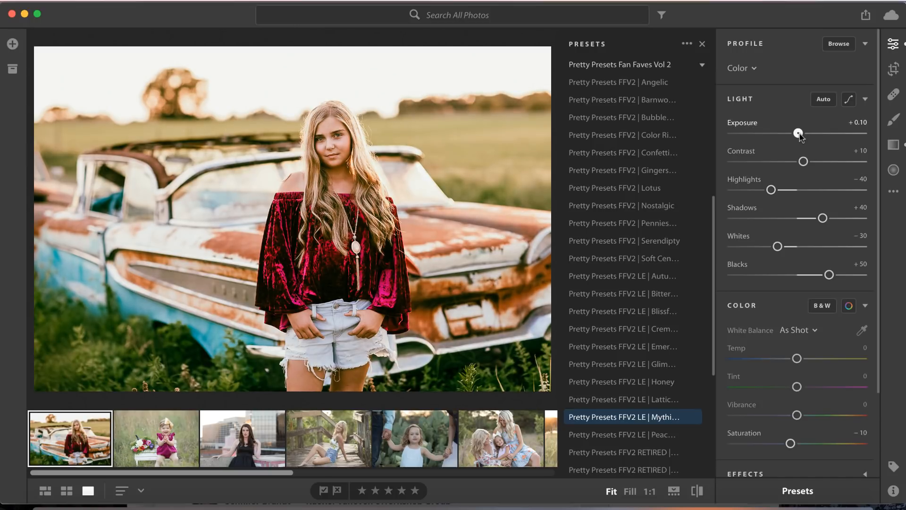
left_click_drag(798, 133, 799, 133)
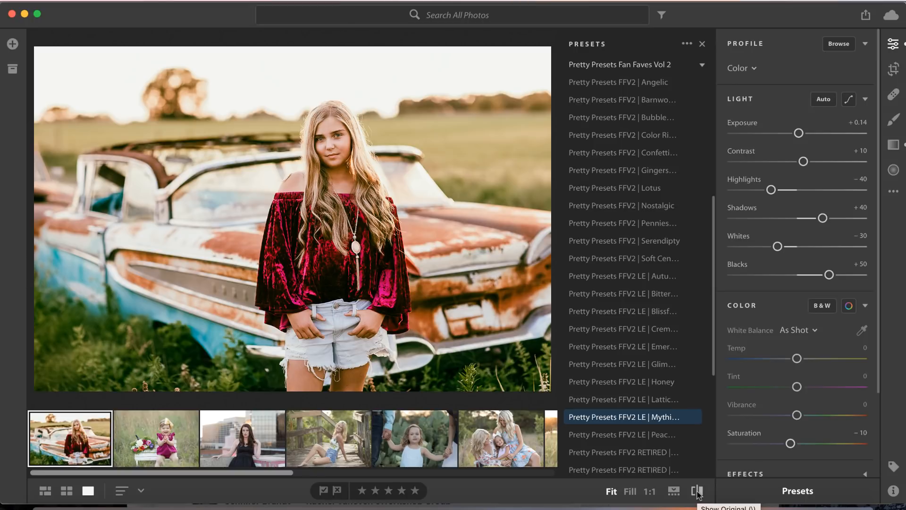
left_click(697, 491)
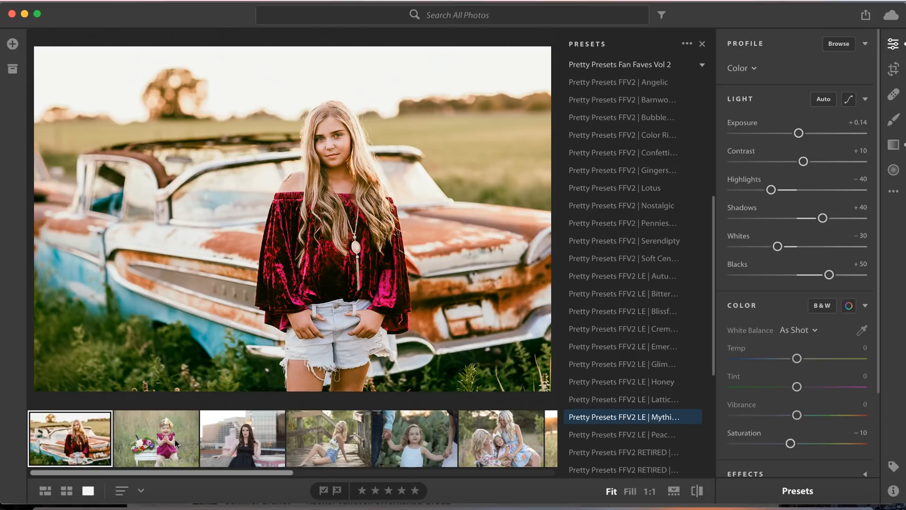
Style the baby-in-the-grass portrait with the Emerald preset, compare it, and move to the rooftop photo
left_click(155, 437)
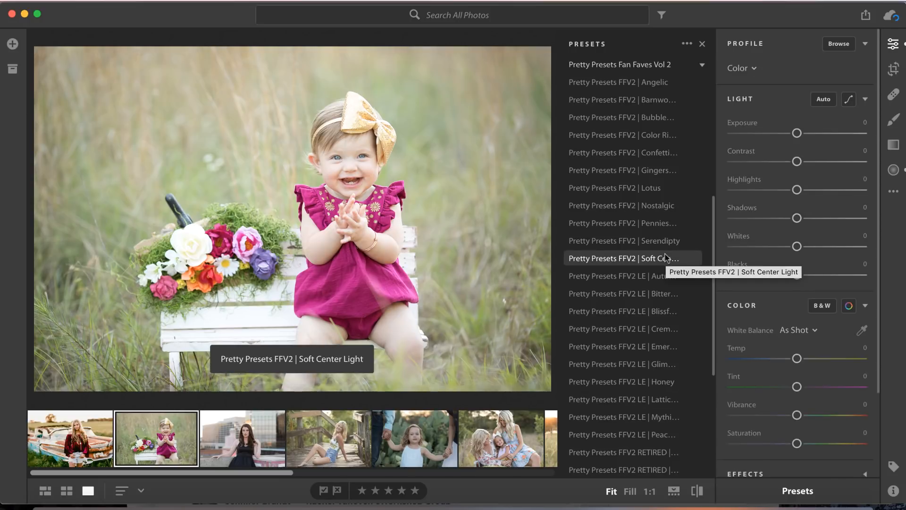
left_click(629, 345)
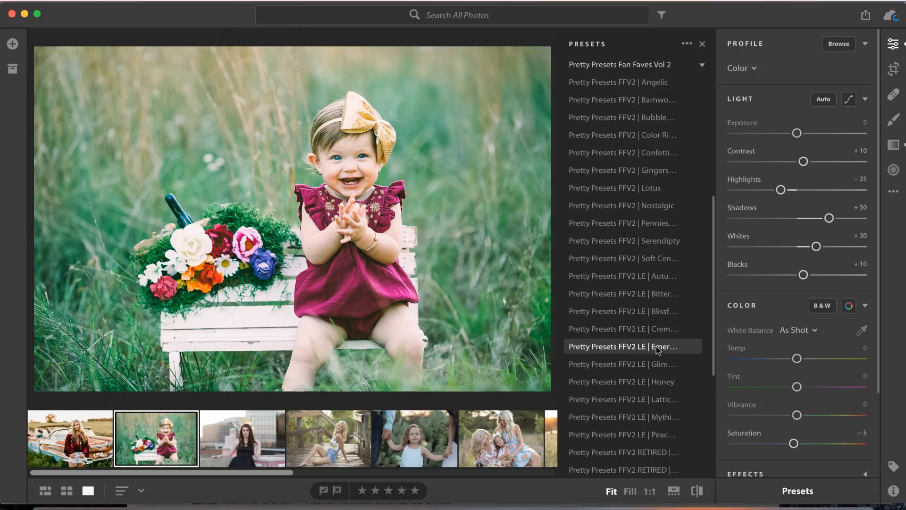
left_click(695, 490)
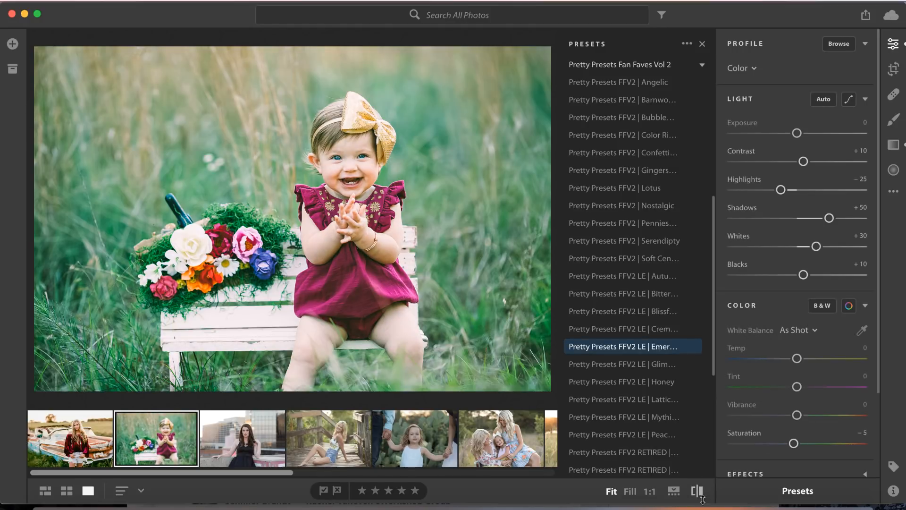
left_click(242, 437)
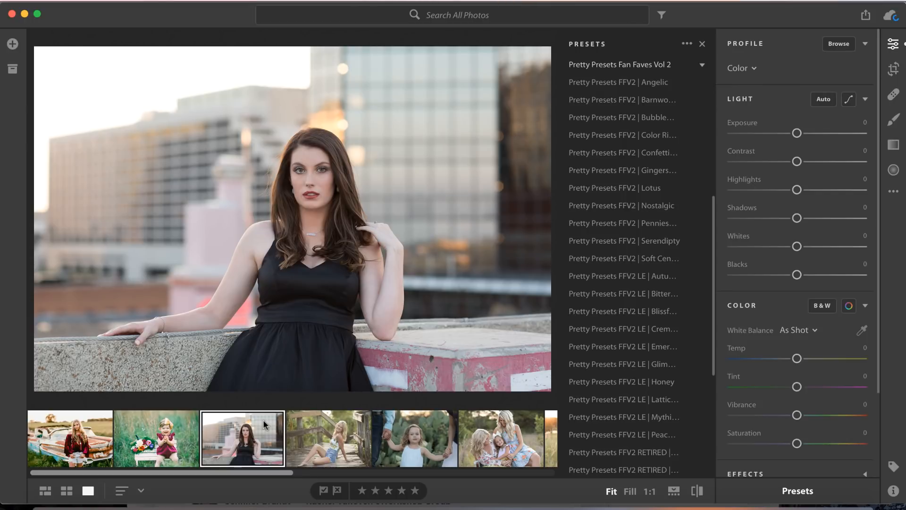
mouse_move(630, 417)
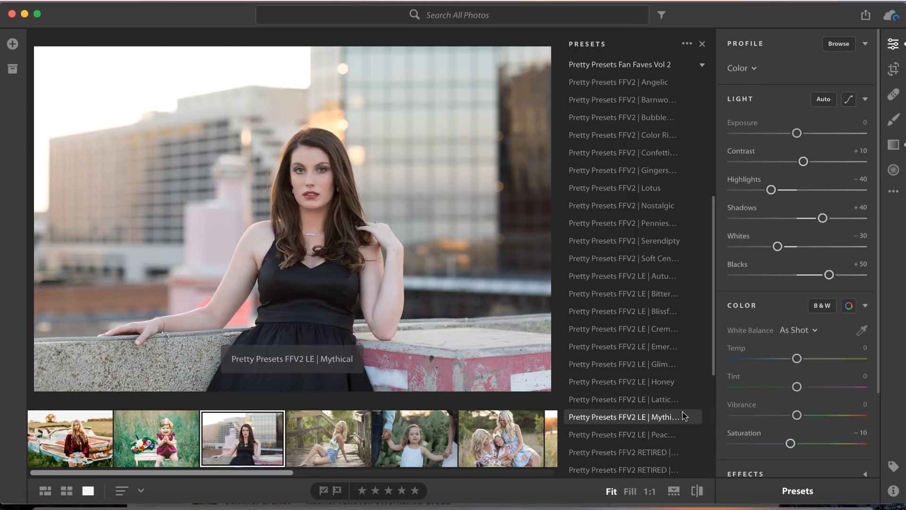
Warm the rooftop portrait with Creme Brulee and check it against the original
left_click(623, 328)
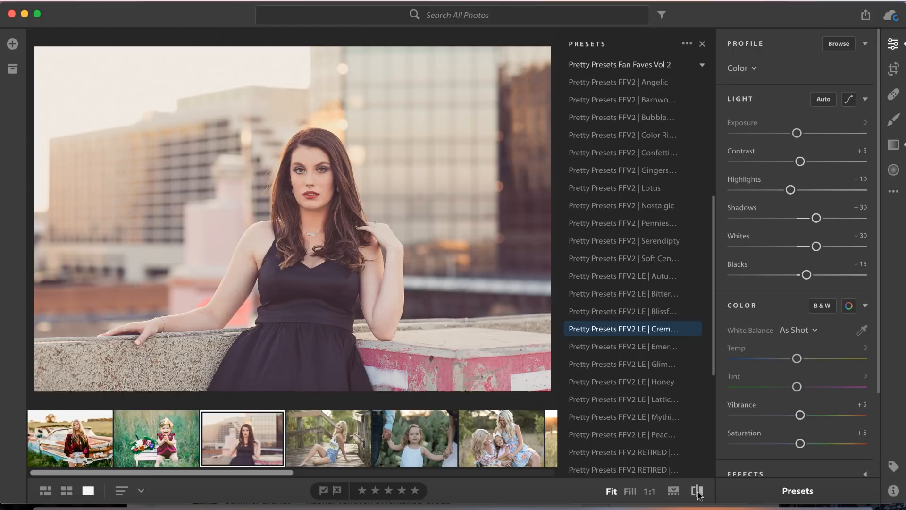
left_click(697, 491)
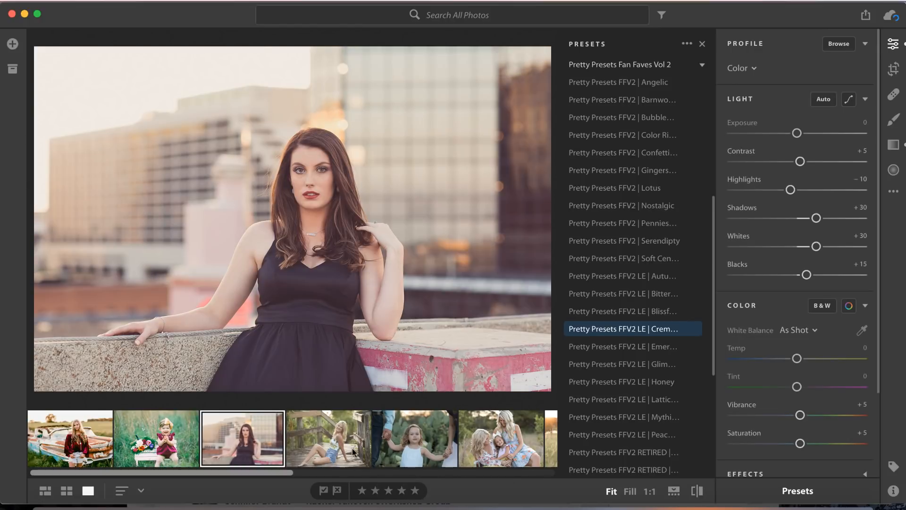
Try 1969 Vogue, keep Honey on the boardwalk portrait, compare, then open the cactus-field child photo
left_click(329, 438)
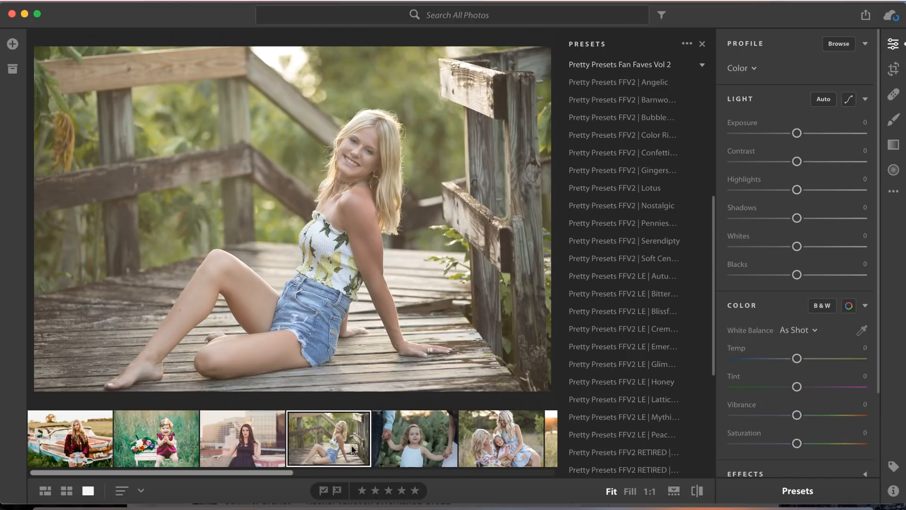
left_click(622, 452)
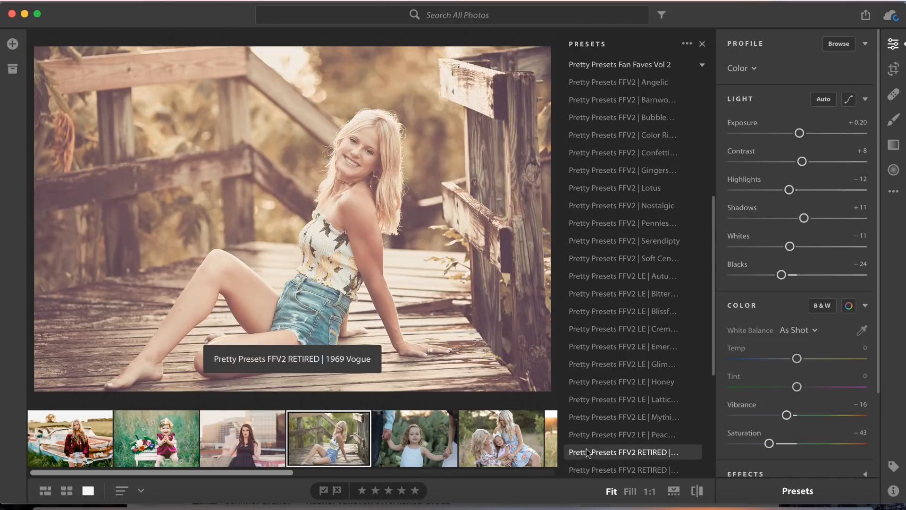
left_click(621, 381)
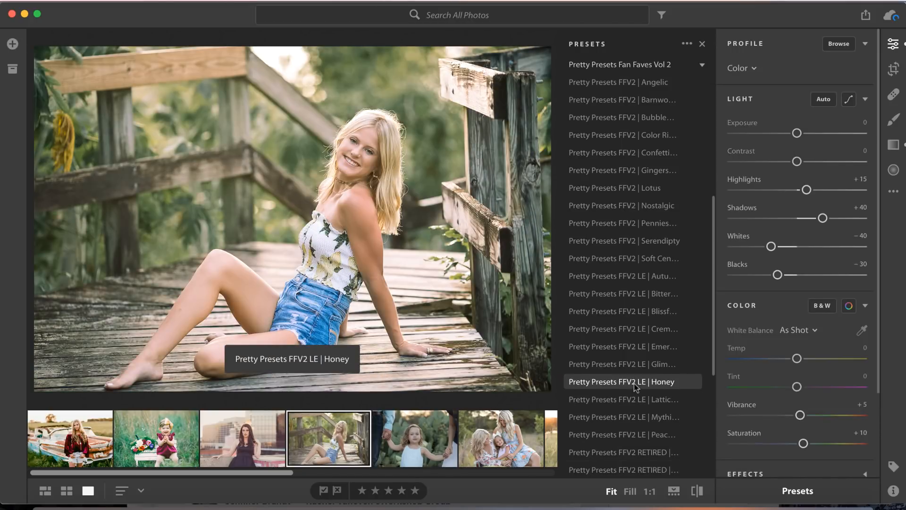
left_click(696, 491)
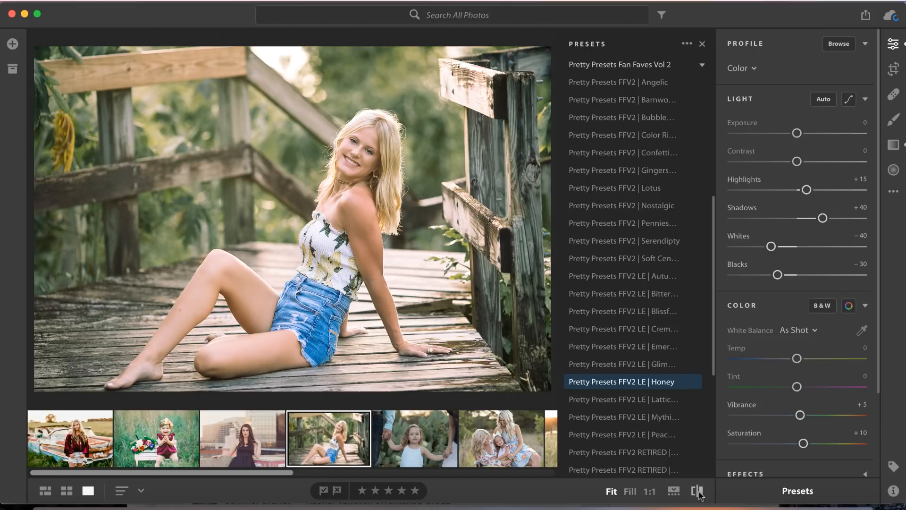
mouse_move(698, 490)
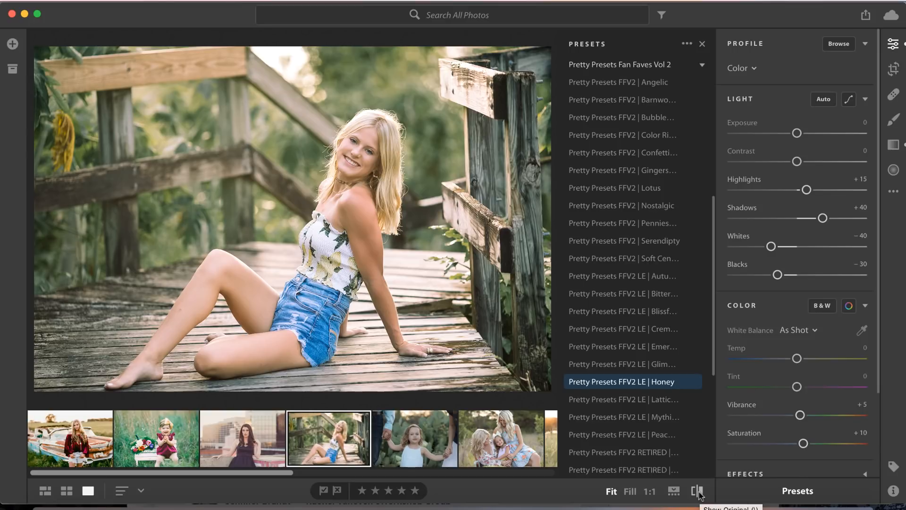
mouse_move(697, 491)
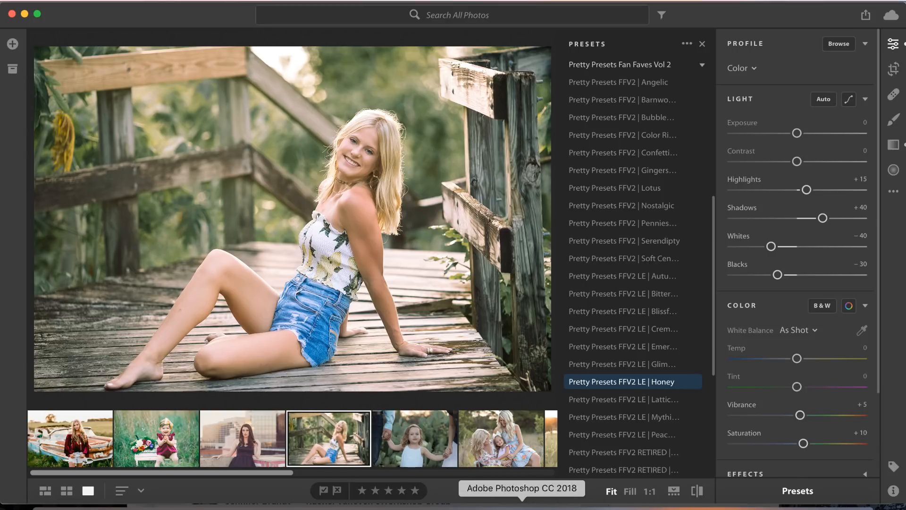
left_click(413, 438)
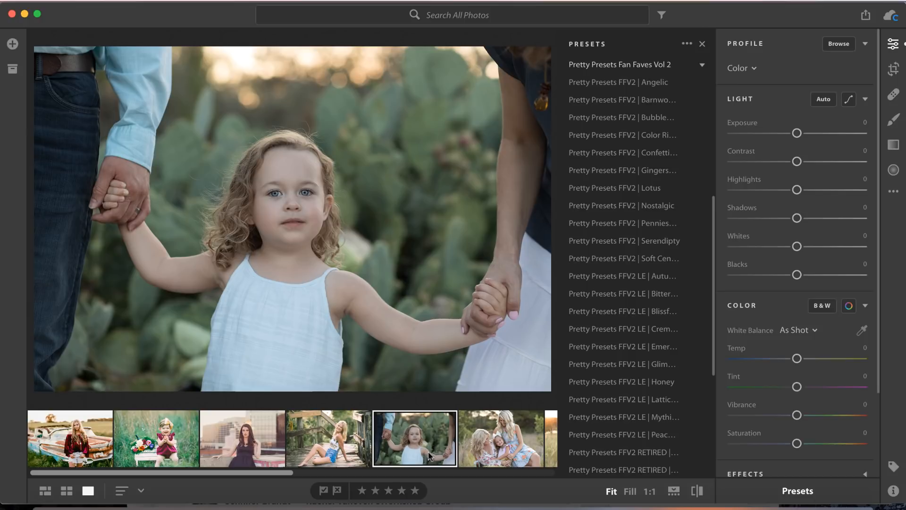
Give the cactus-child photo Lattice BW and the three-generation family photo Glimmer
left_click(622, 399)
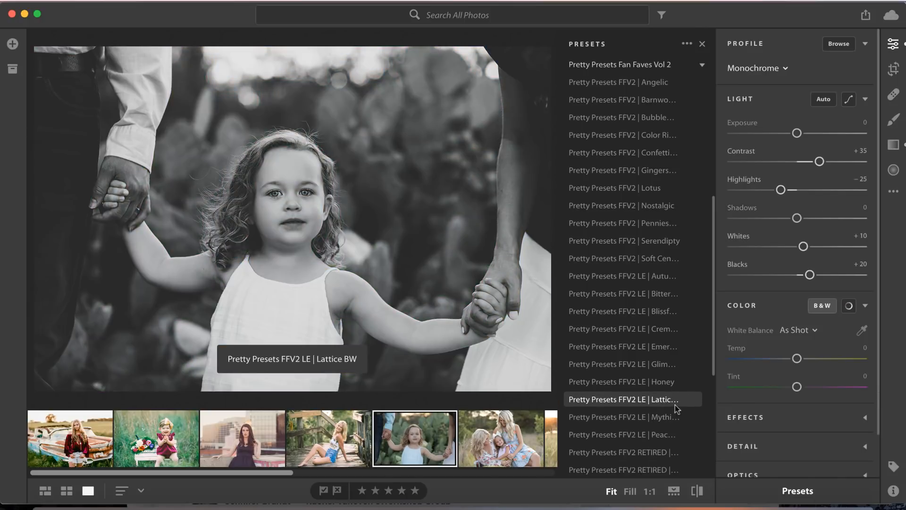
left_click(500, 437)
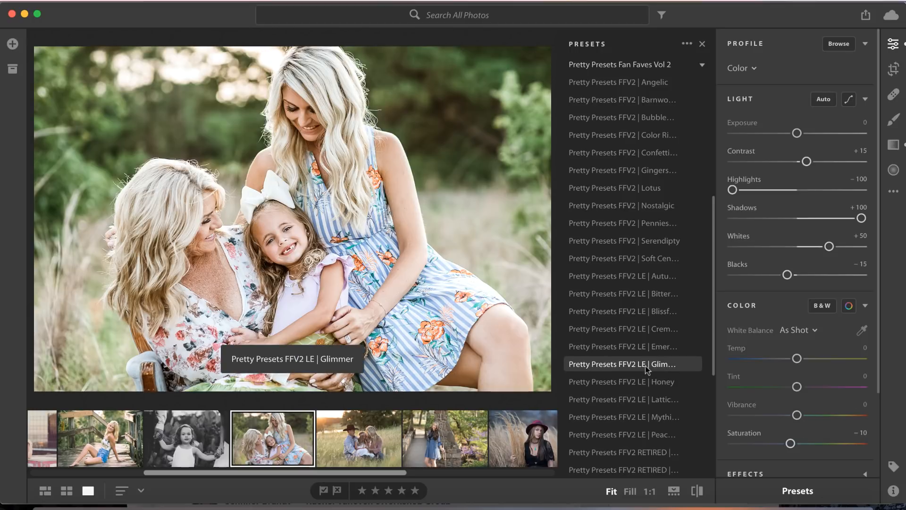
left_click(624, 363)
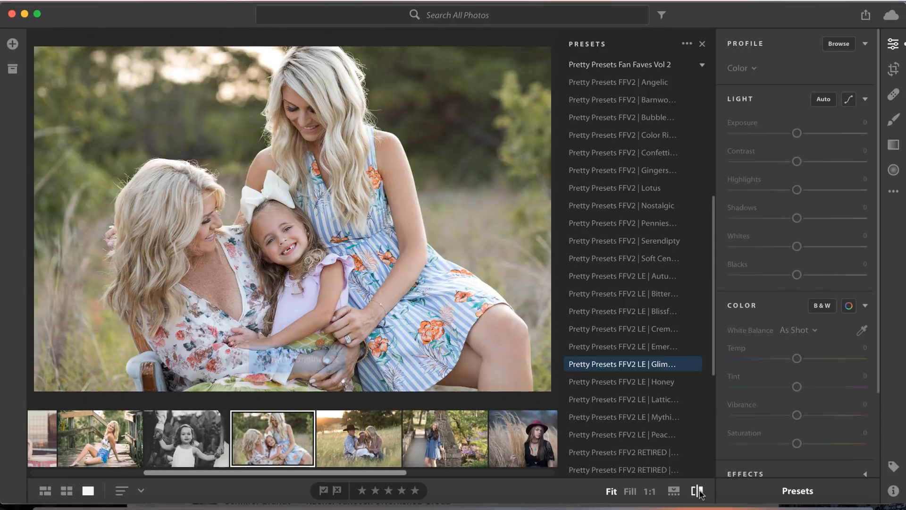
left_click(623, 364)
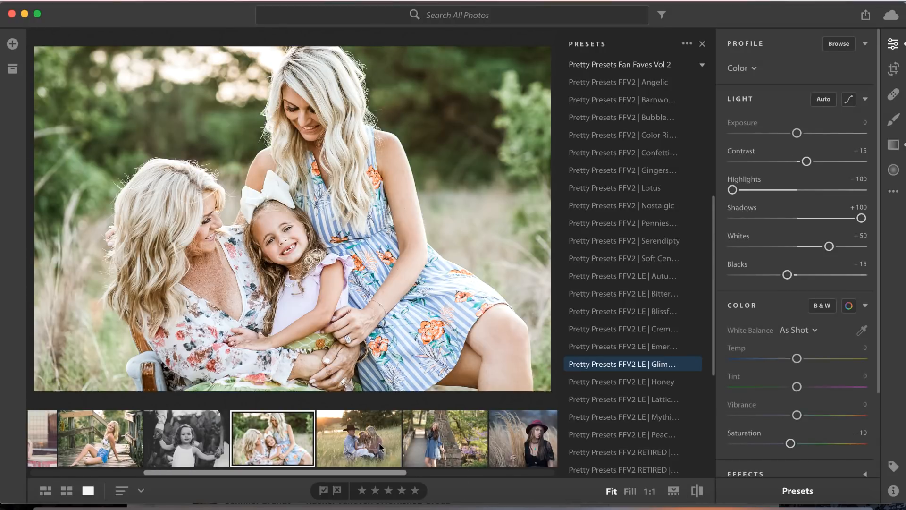
Try Honey, settle on the warm Autumn preset for the field family and compare with the original
left_click(357, 438)
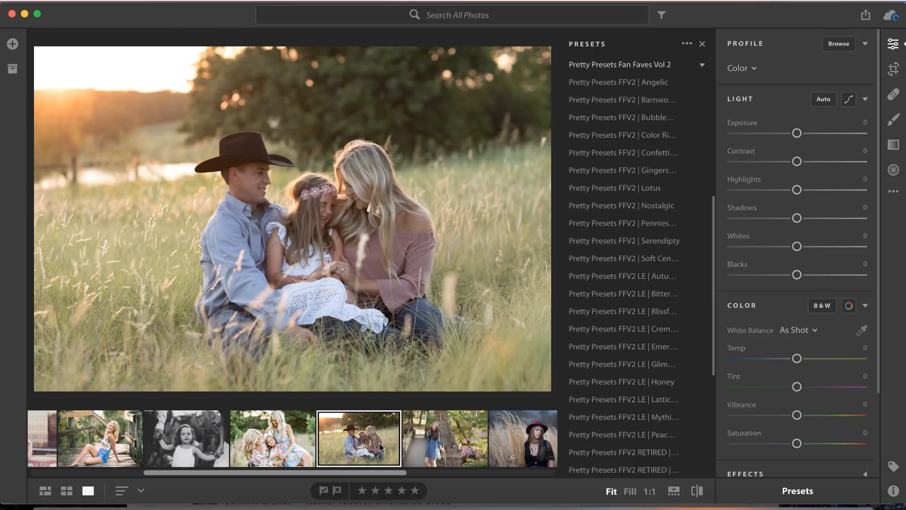
left_click(620, 381)
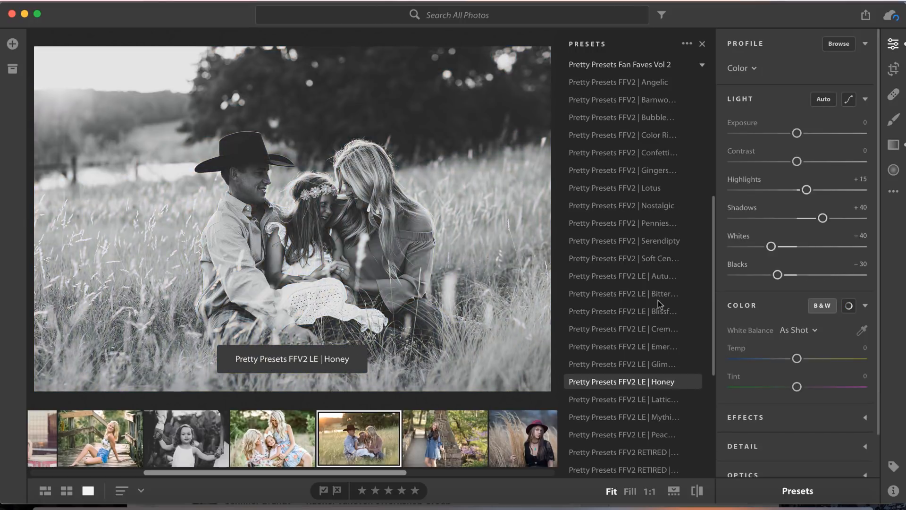
left_click(621, 276)
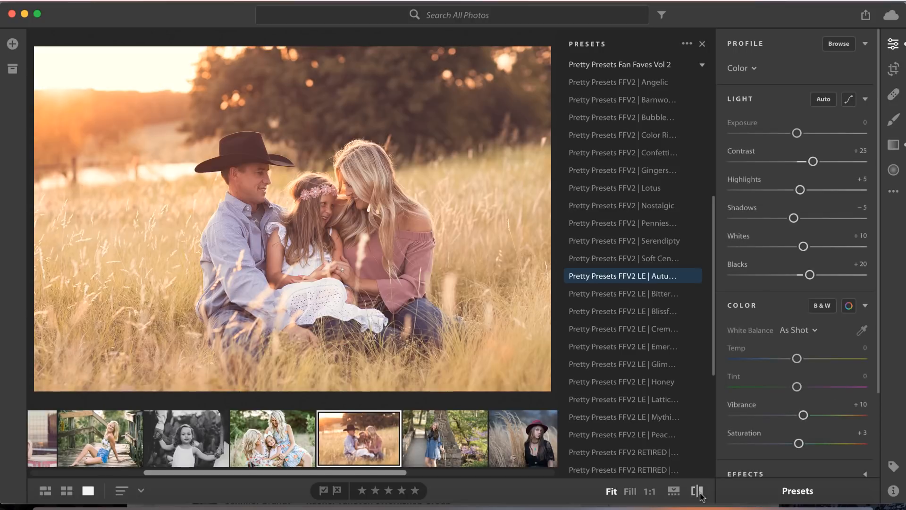
left_click(445, 438)
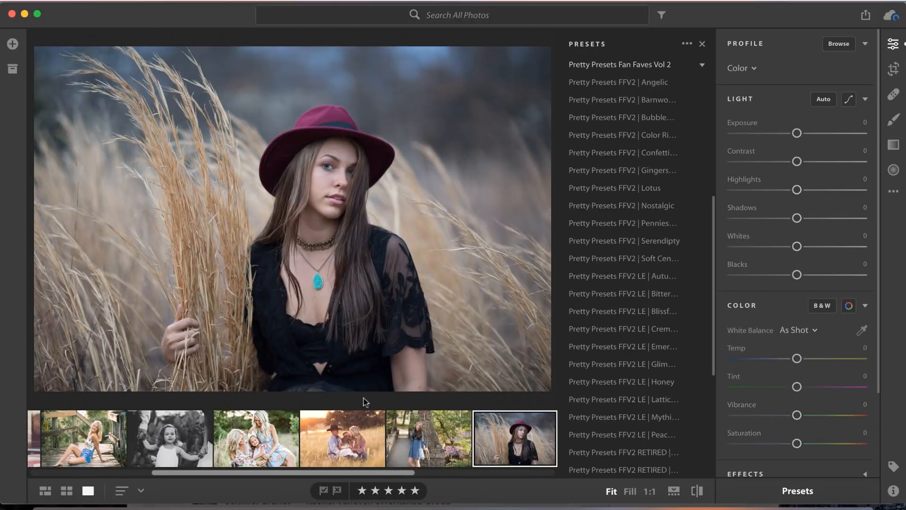
Audition Creme Brulee and Blissful BW, keep Bittersweet on the stone-pillar girl, then compare before/after
left_click(428, 438)
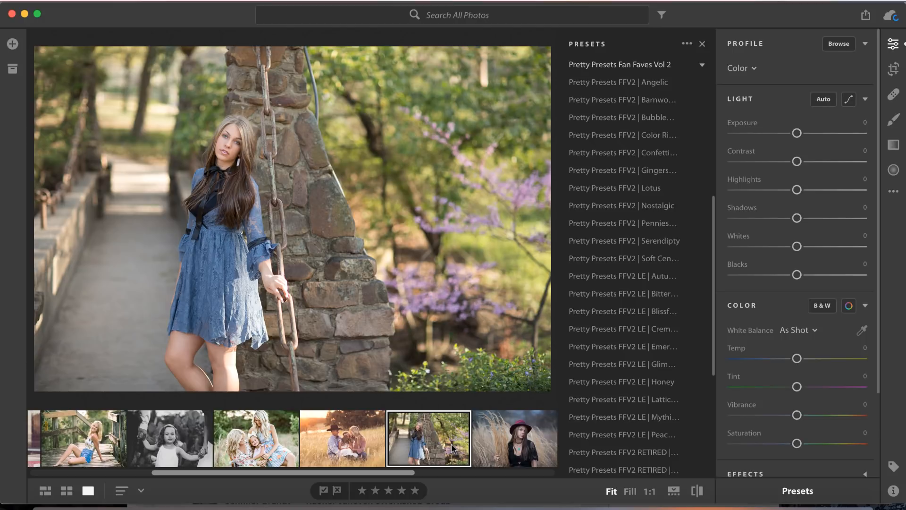
left_click(622, 452)
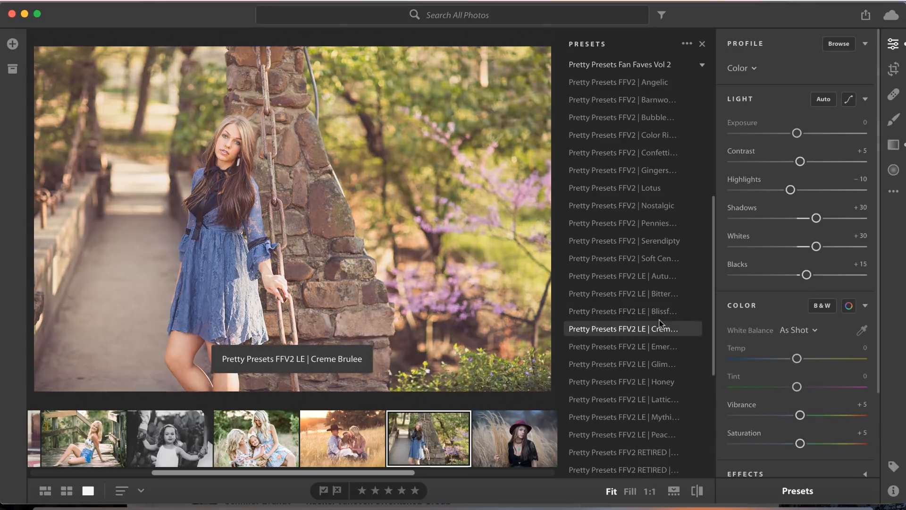
left_click(623, 311)
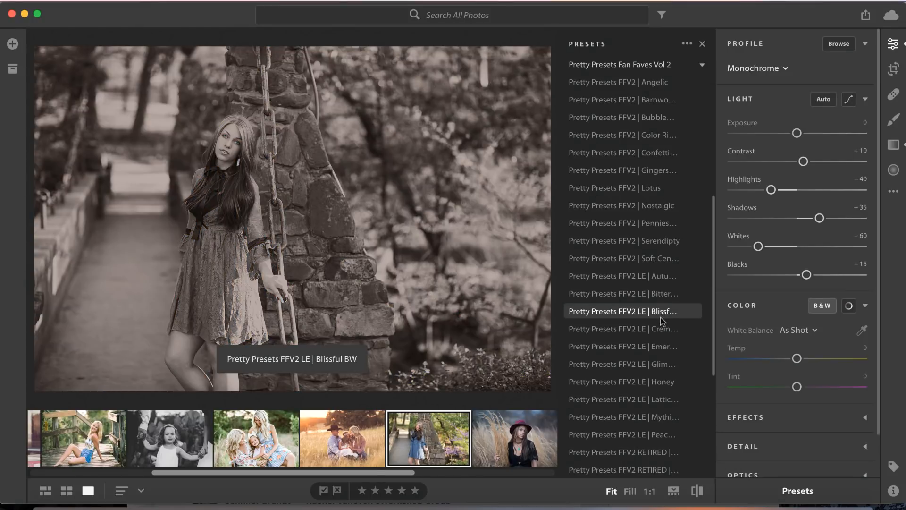
left_click(622, 293)
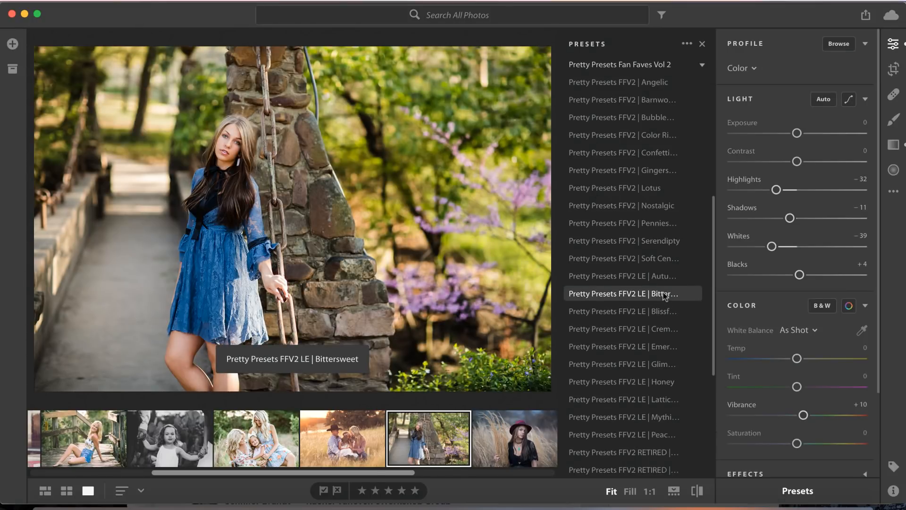
left_click(631, 293)
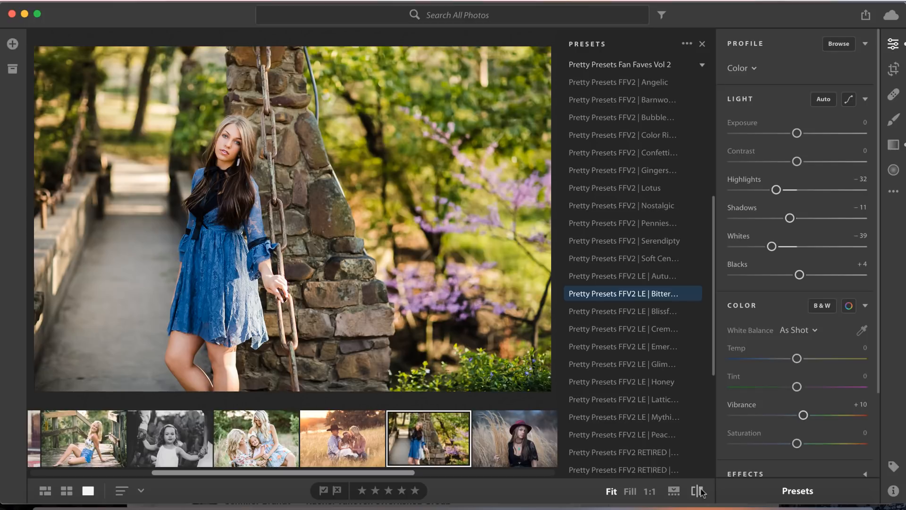
left_click(513, 437)
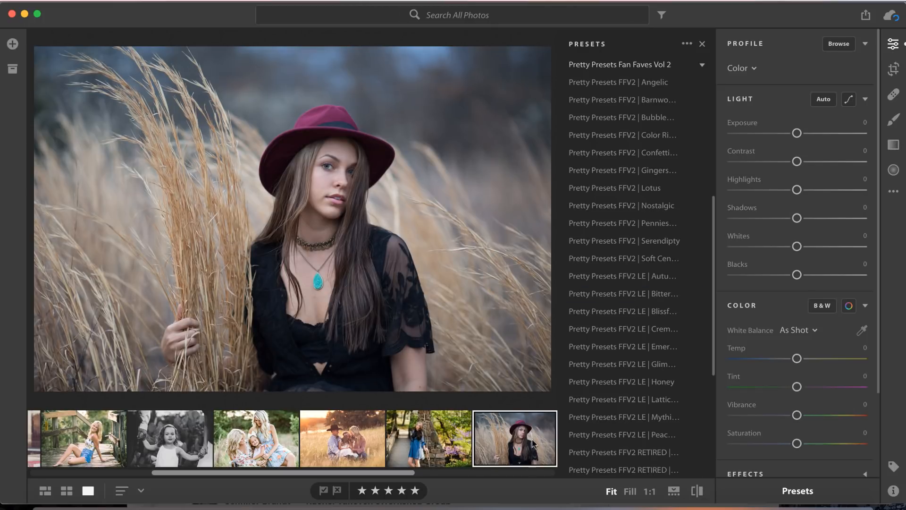
Give the red-hat portrait the moody Peach preset, compare it, then open the red-haired bride photo
left_click(622, 435)
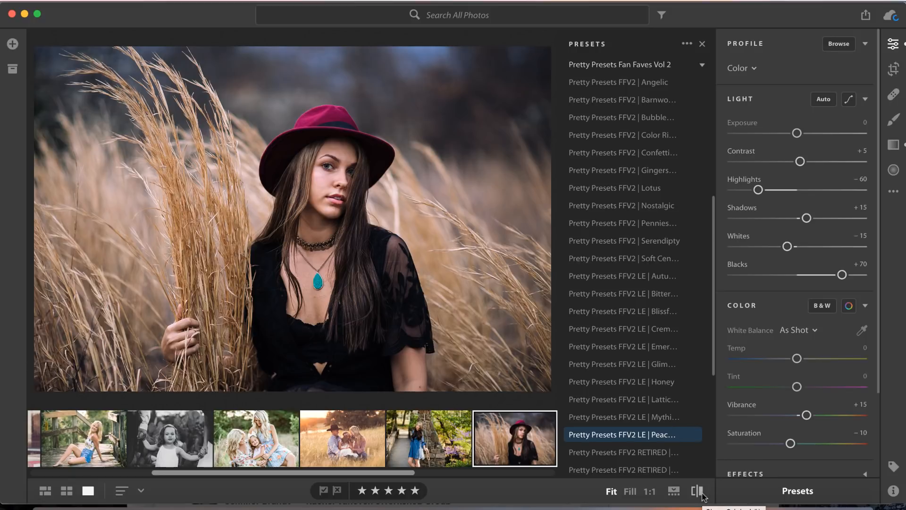
left_click(697, 491)
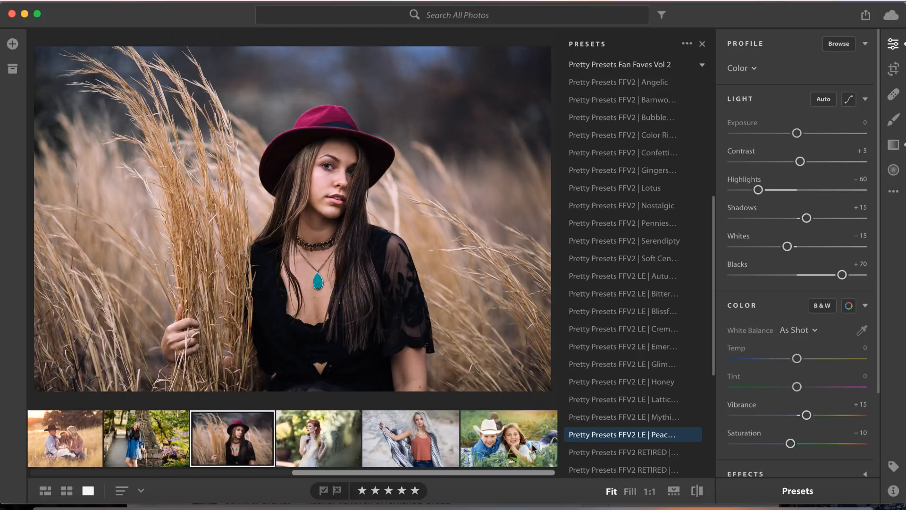
mouse_move(329, 442)
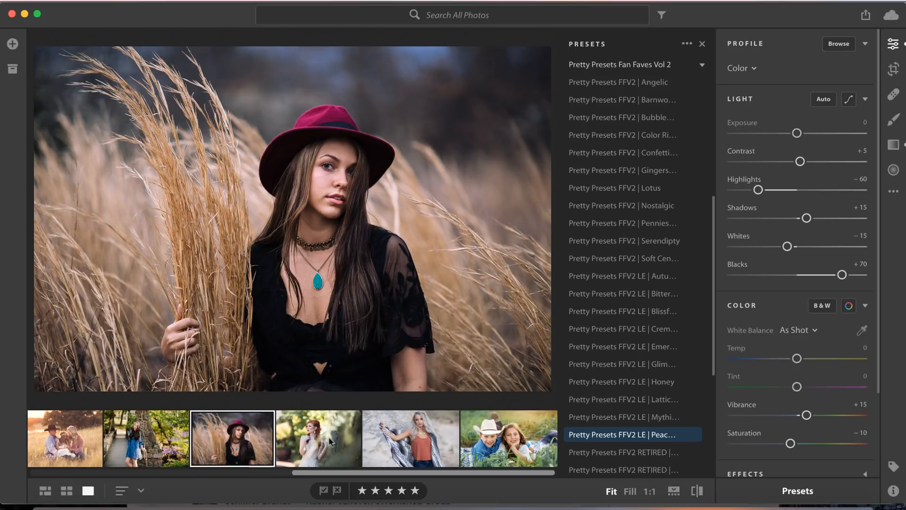
left_click(318, 438)
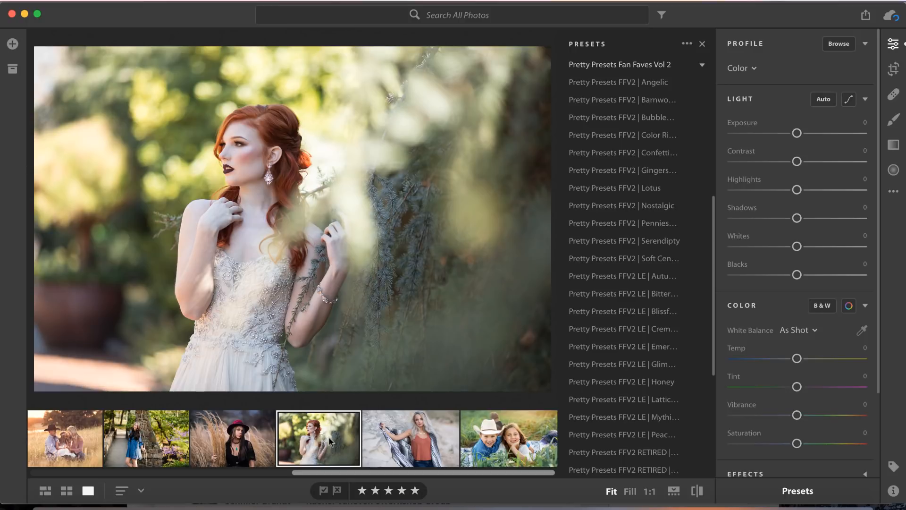
mouse_move(530, 458)
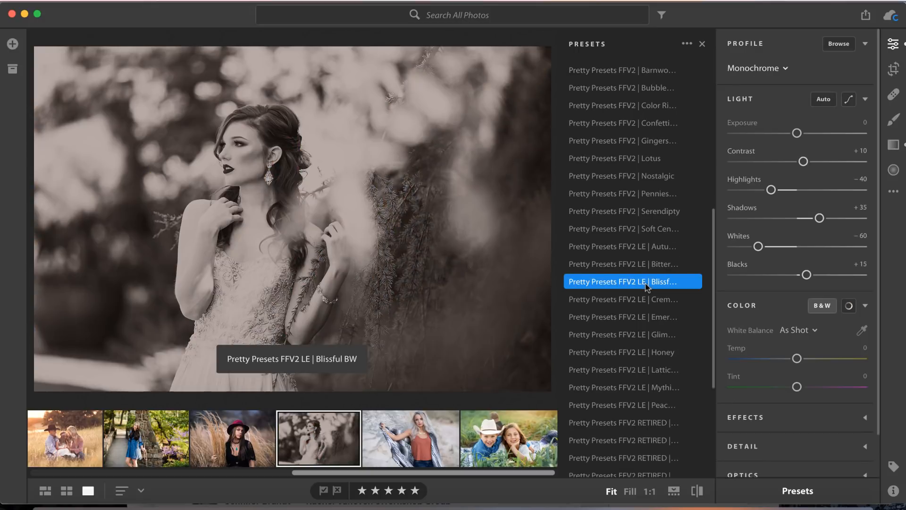
Turn the bridal portrait sepia with Blissful BW and move to the blanket-wrapped blonde portrait
left_click(697, 490)
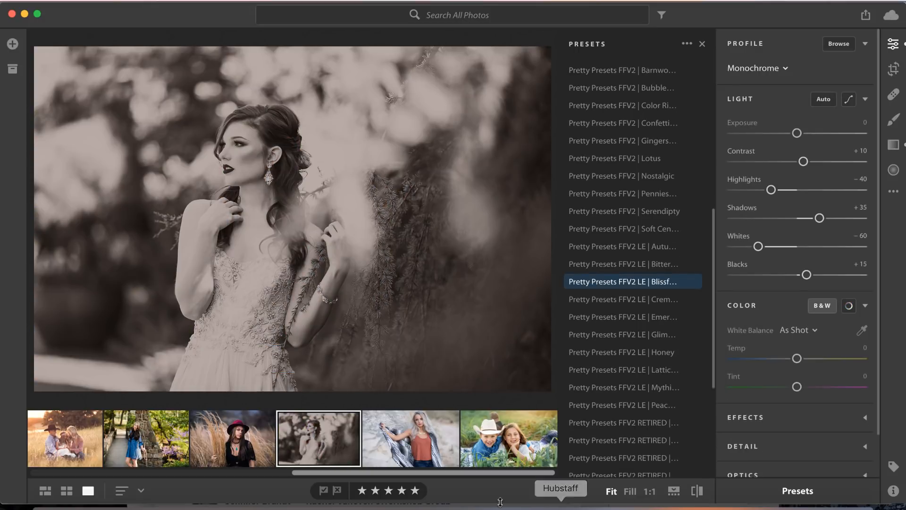
left_click(410, 438)
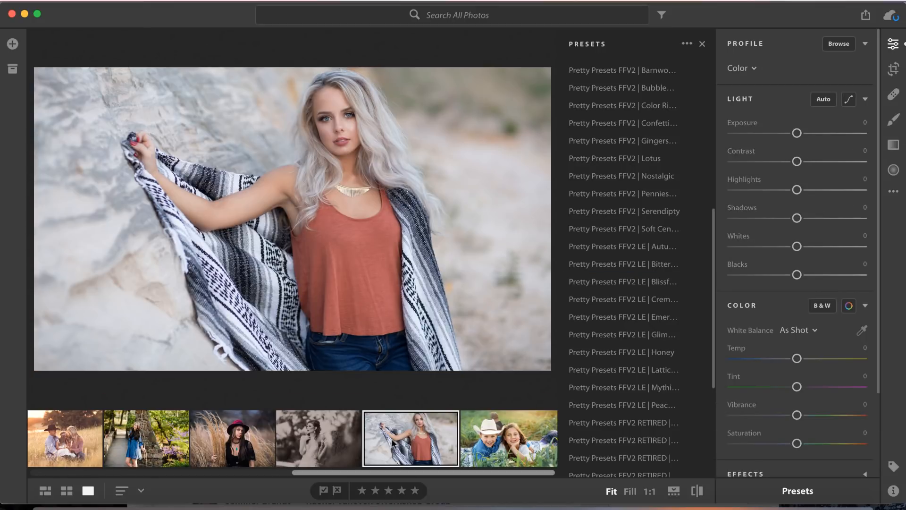
Try 1969 Vogue, apply a warm FFV2 RETIRED preset to the blanket portrait, compare, then open the kids photo
left_click(631, 422)
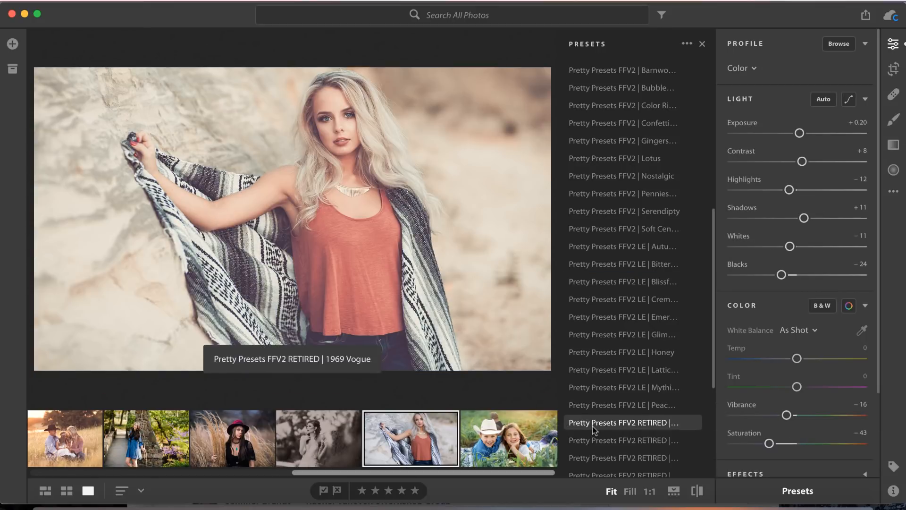
left_click(631, 361)
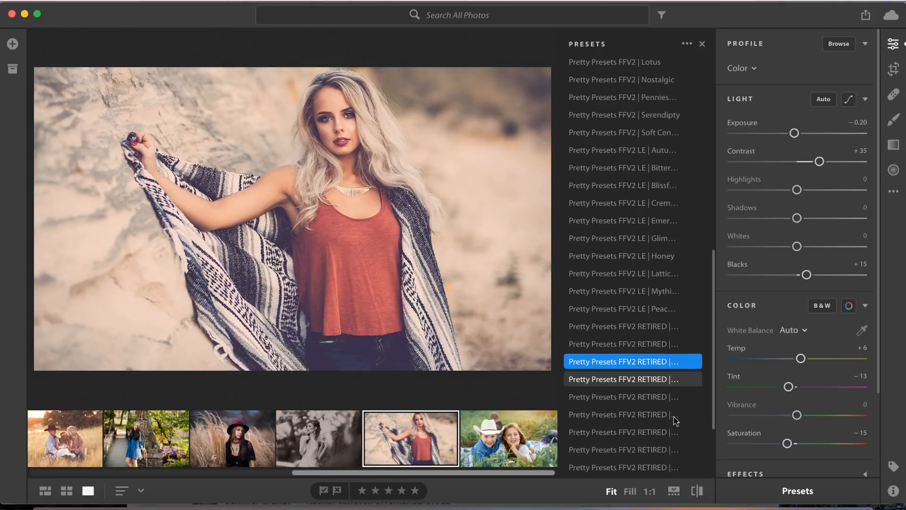
left_click(698, 491)
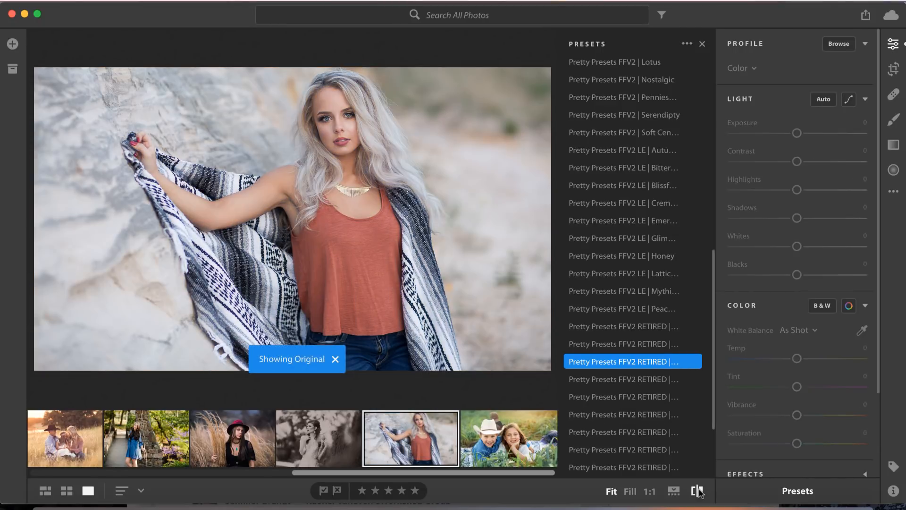
left_click_drag(796, 443, 787, 443)
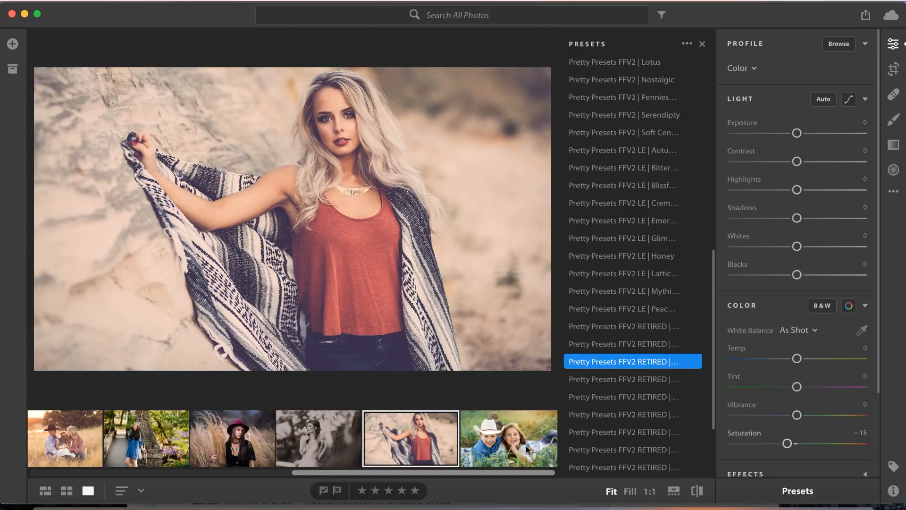
left_click(507, 437)
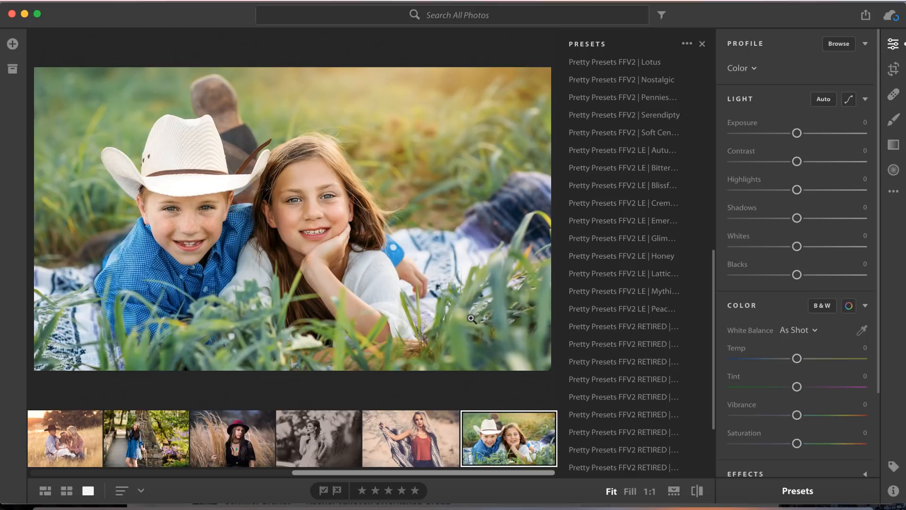
mouse_move(663, 331)
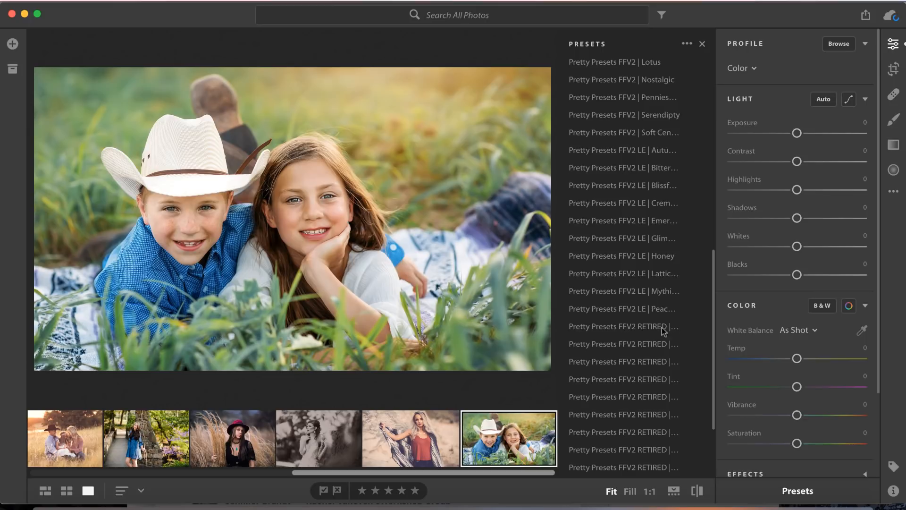
Style the cowboy-hat kids with retired 1969 Vogue and show the original for comparison
left_click(622, 325)
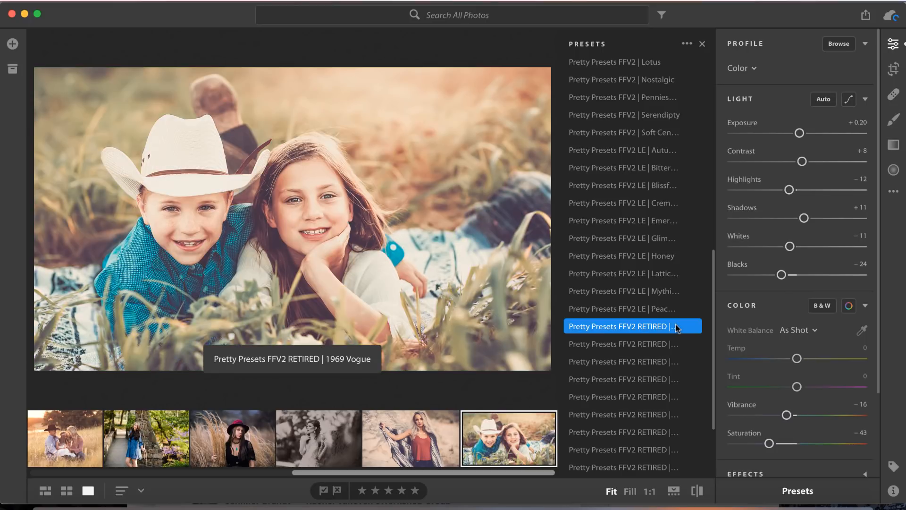
left_click(697, 491)
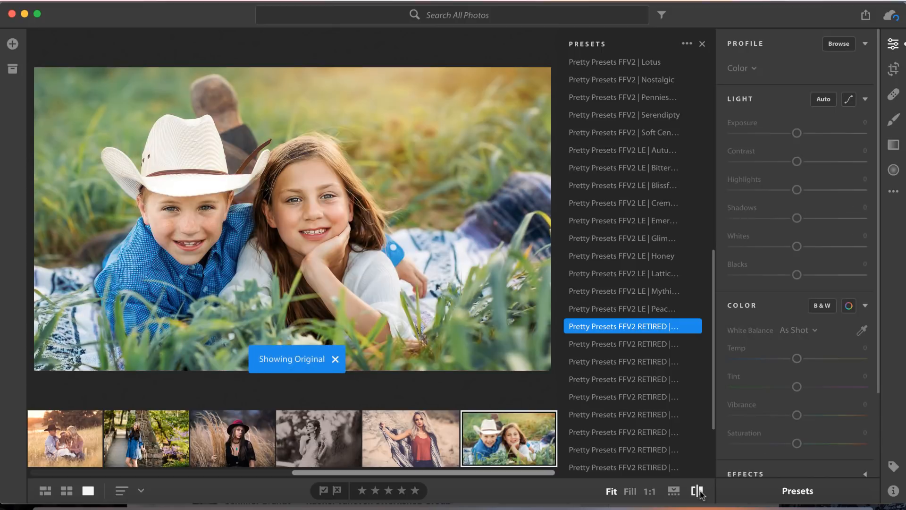